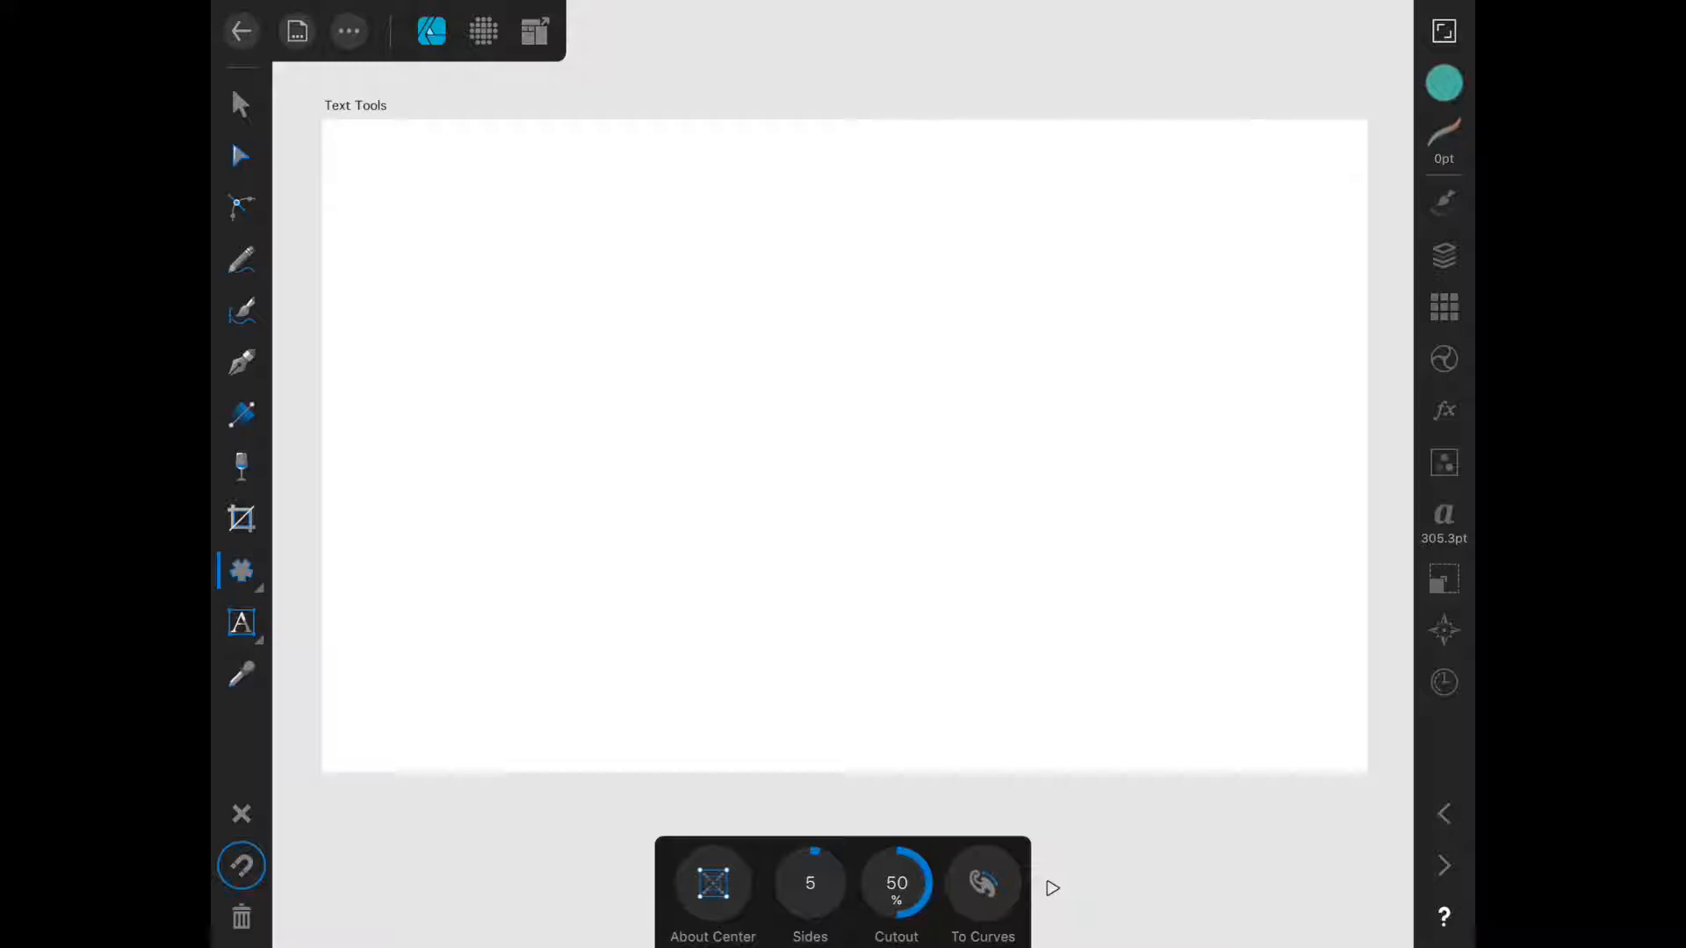
# - Reveal the Text tool flyout offering Art Text and Frame Text
pyautogui.click(241, 623)
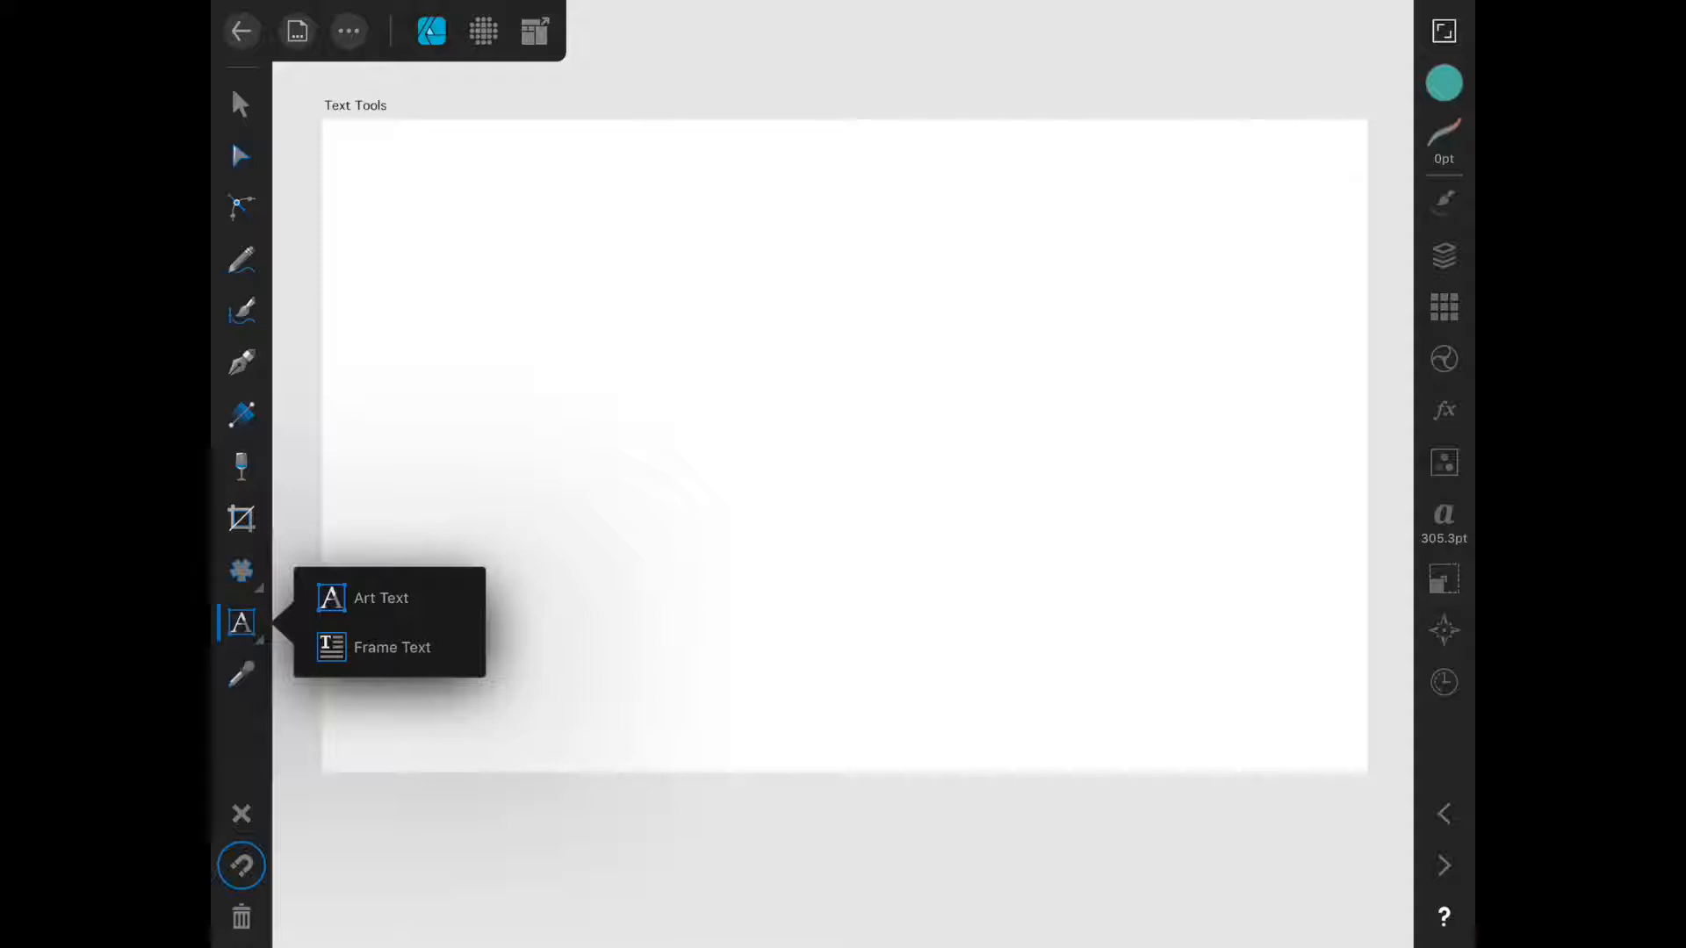
# - Switch to the Frame Text tool for drawing text boxes
pyautogui.click(379, 597)
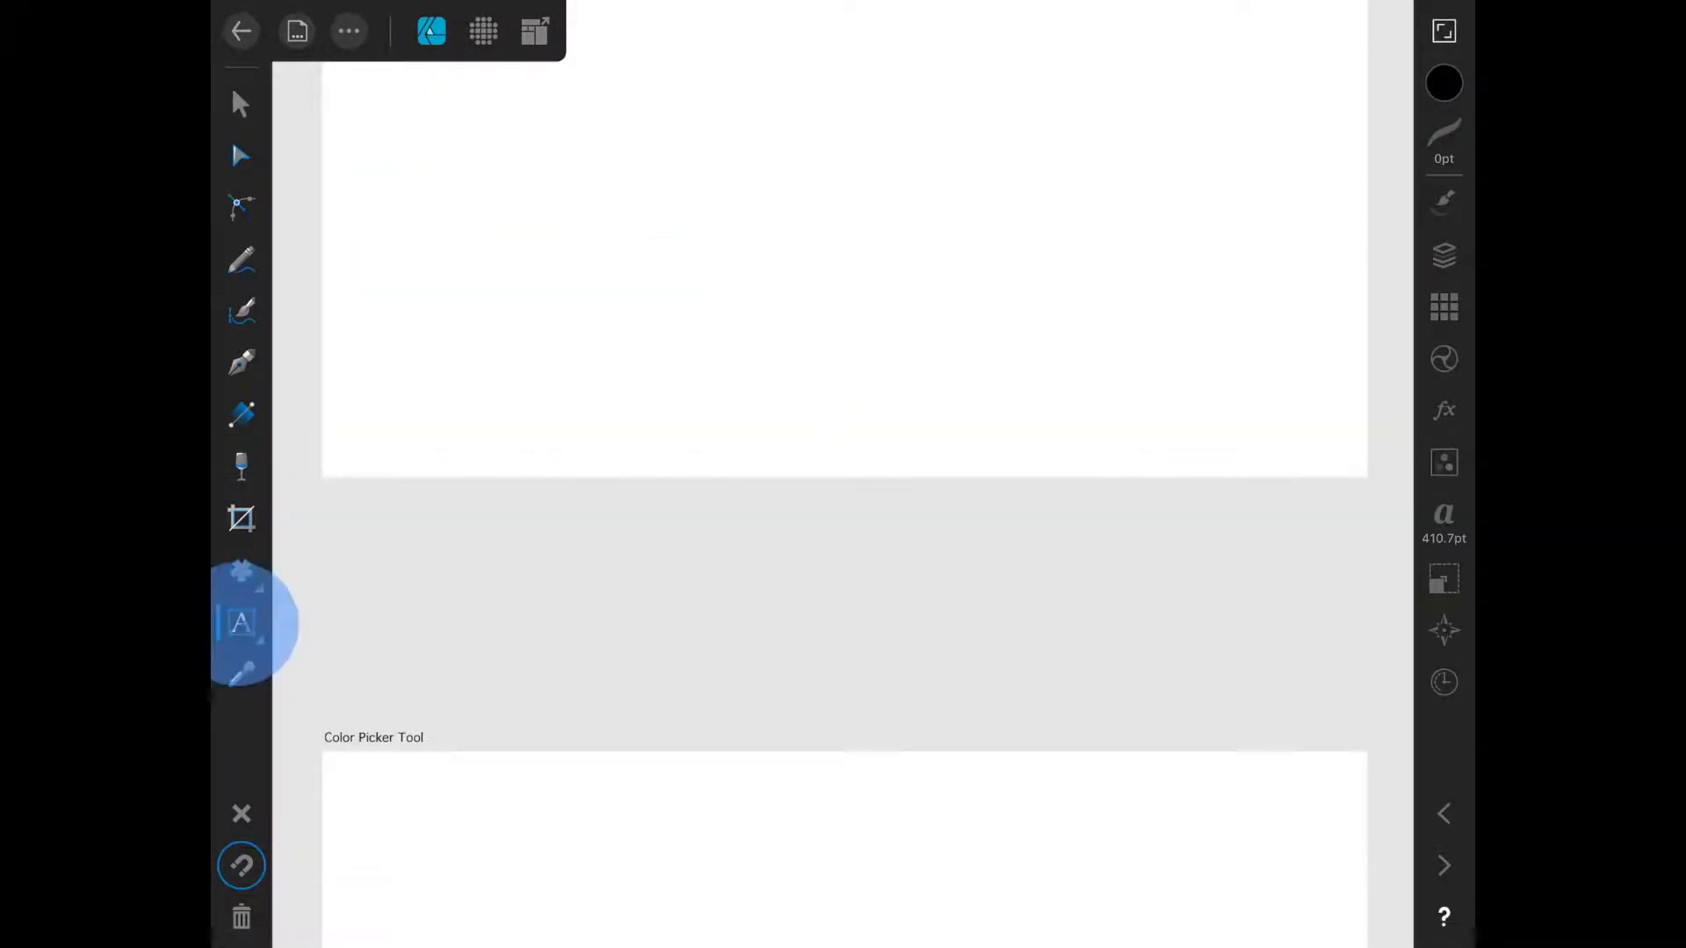
# - Draw a text frame on the Text Tools artboard holding 'designer' in 12 pt Arial
pyautogui.click(240, 623)
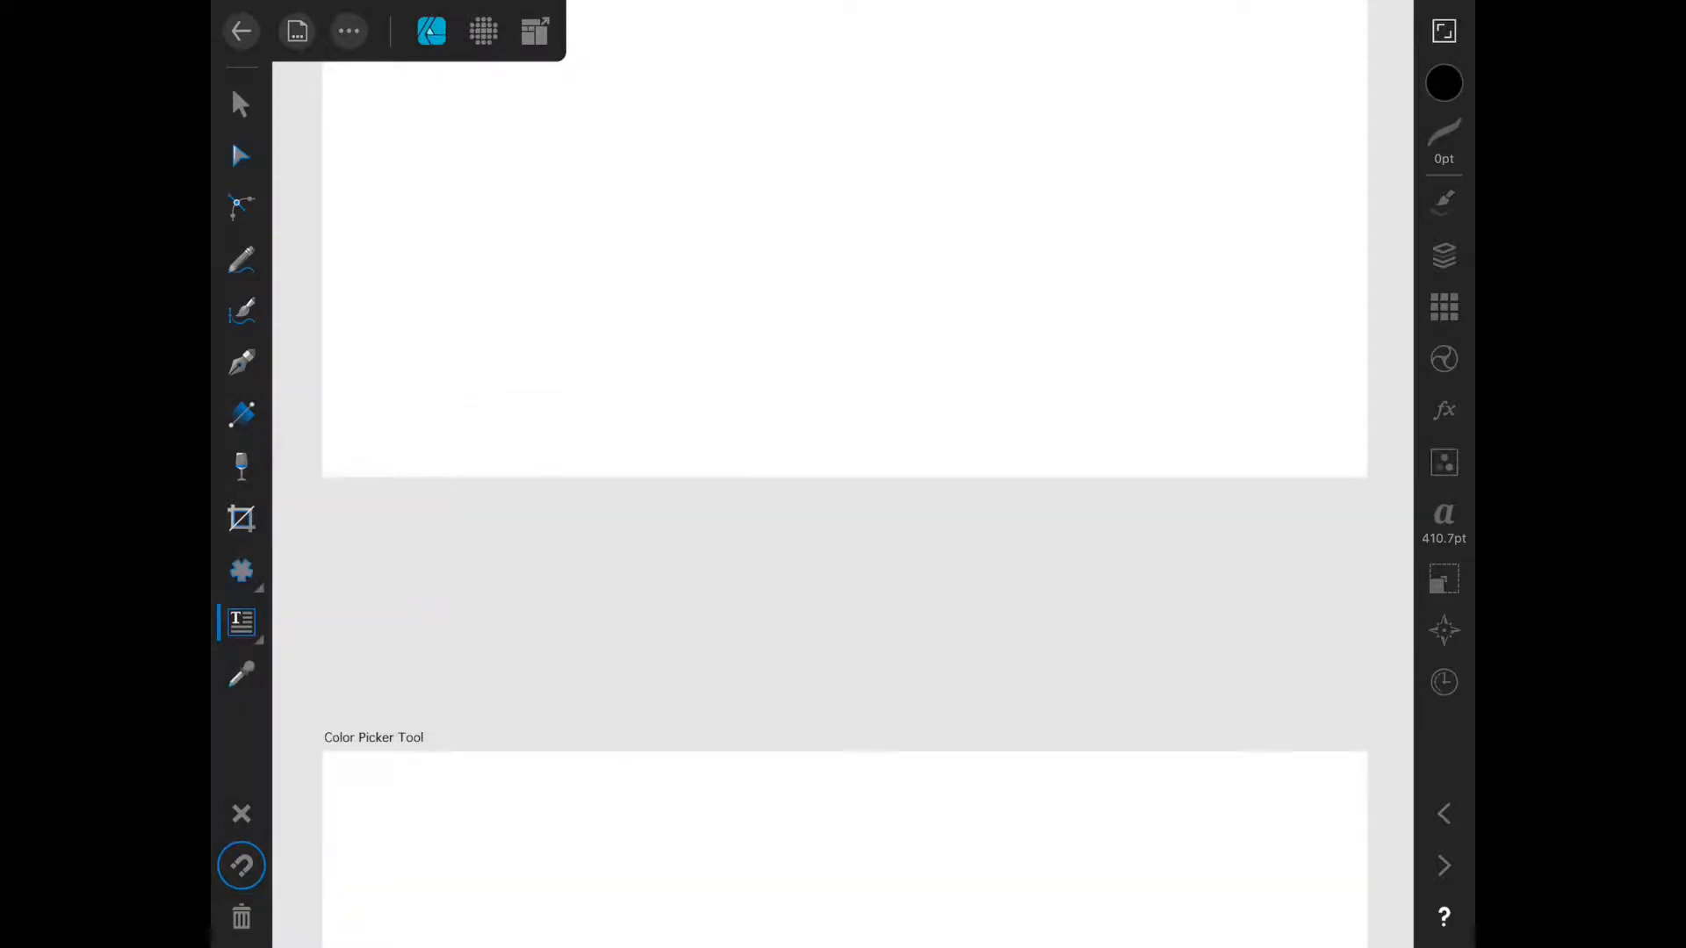
pyautogui.moveTo(533, 244); pyautogui.dragTo(575, 277)
pyautogui.write('Designer')
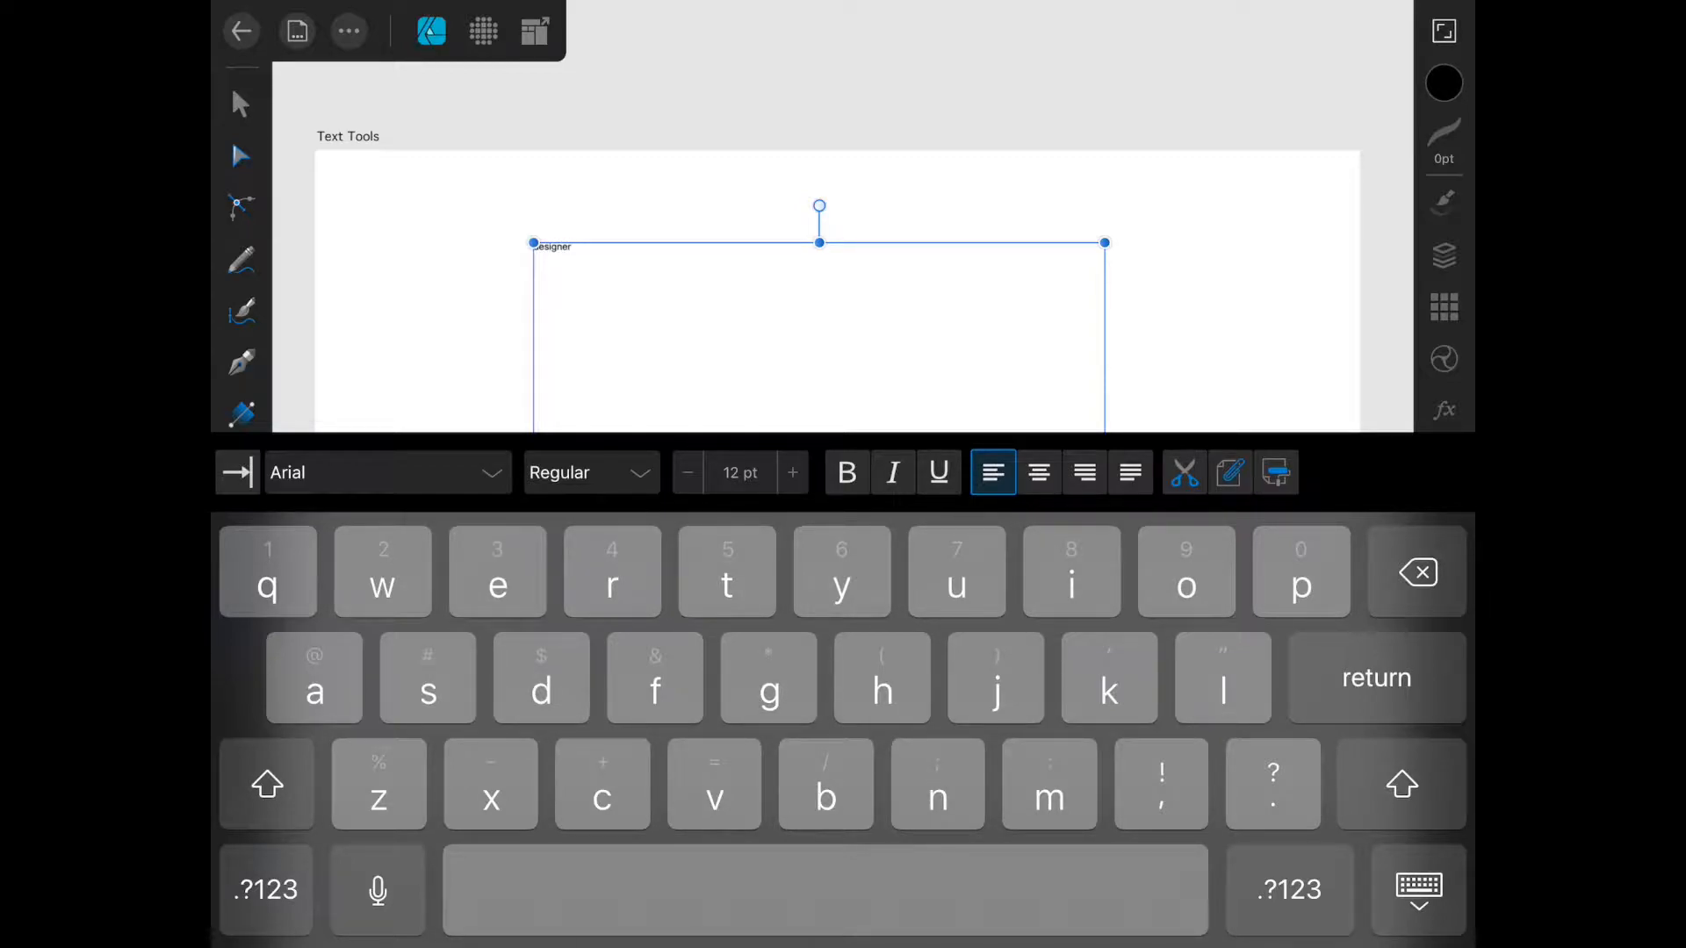
# - Enlarge 'designer' to 292.5 pt so it fills the frame
pyautogui.click(1417, 889)
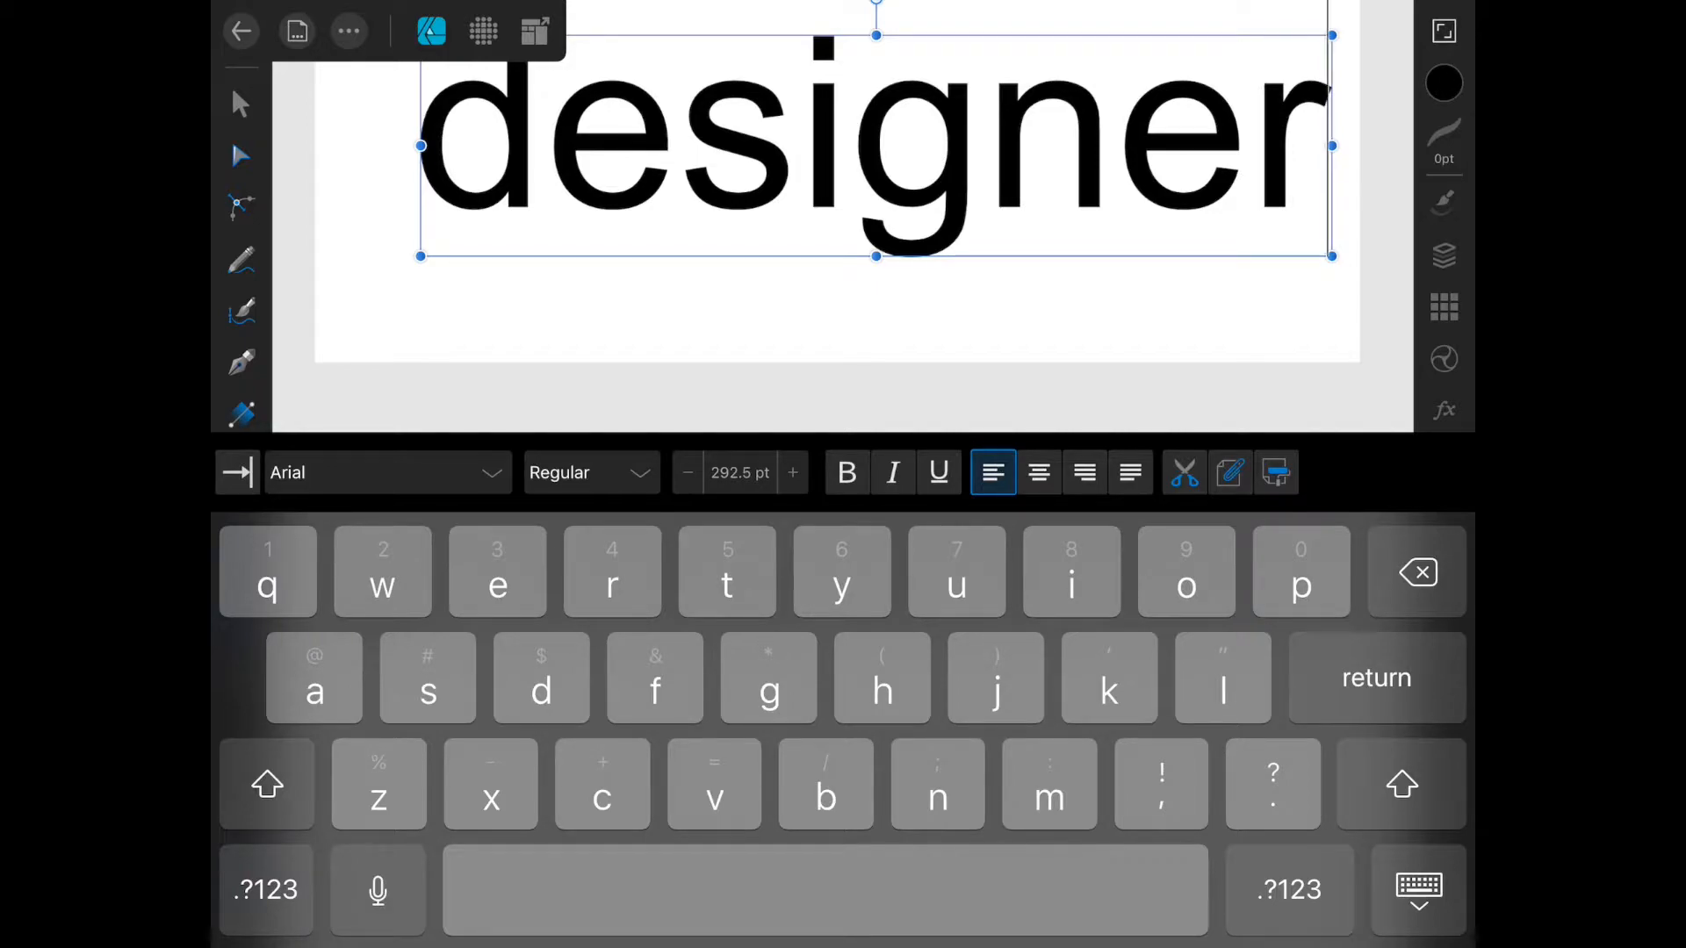
# - Set the selected word 'designer' in Avenir Next Condensed Medium Italic
pyautogui.click(371, 472)
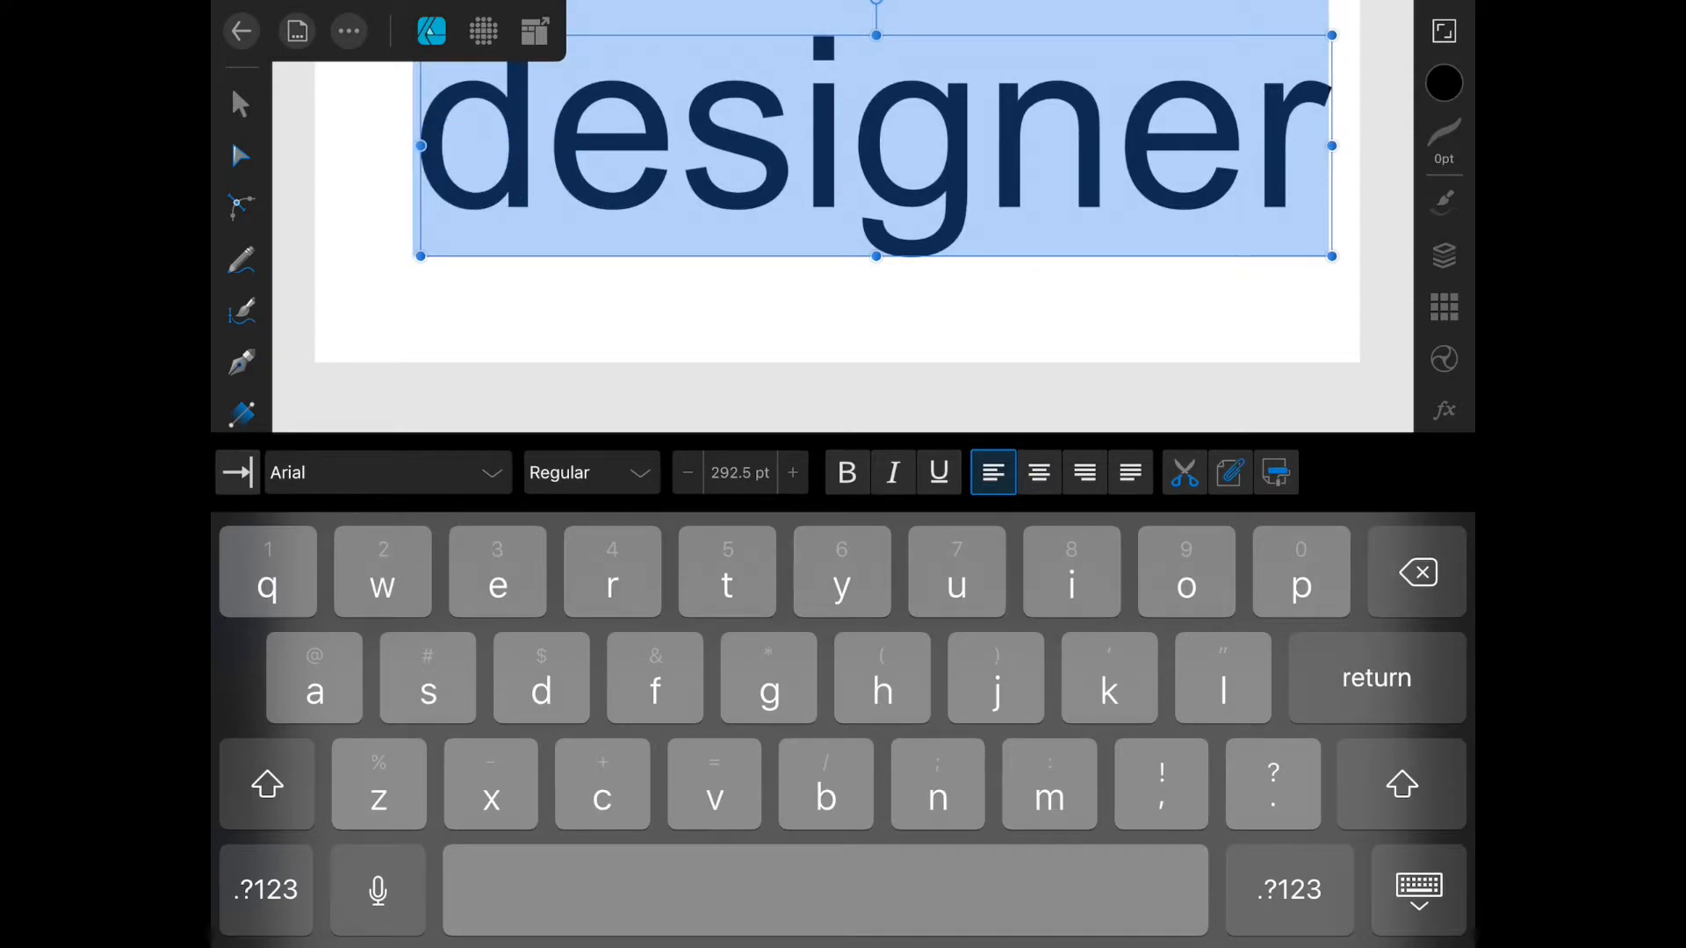
pyautogui.click(381, 472)
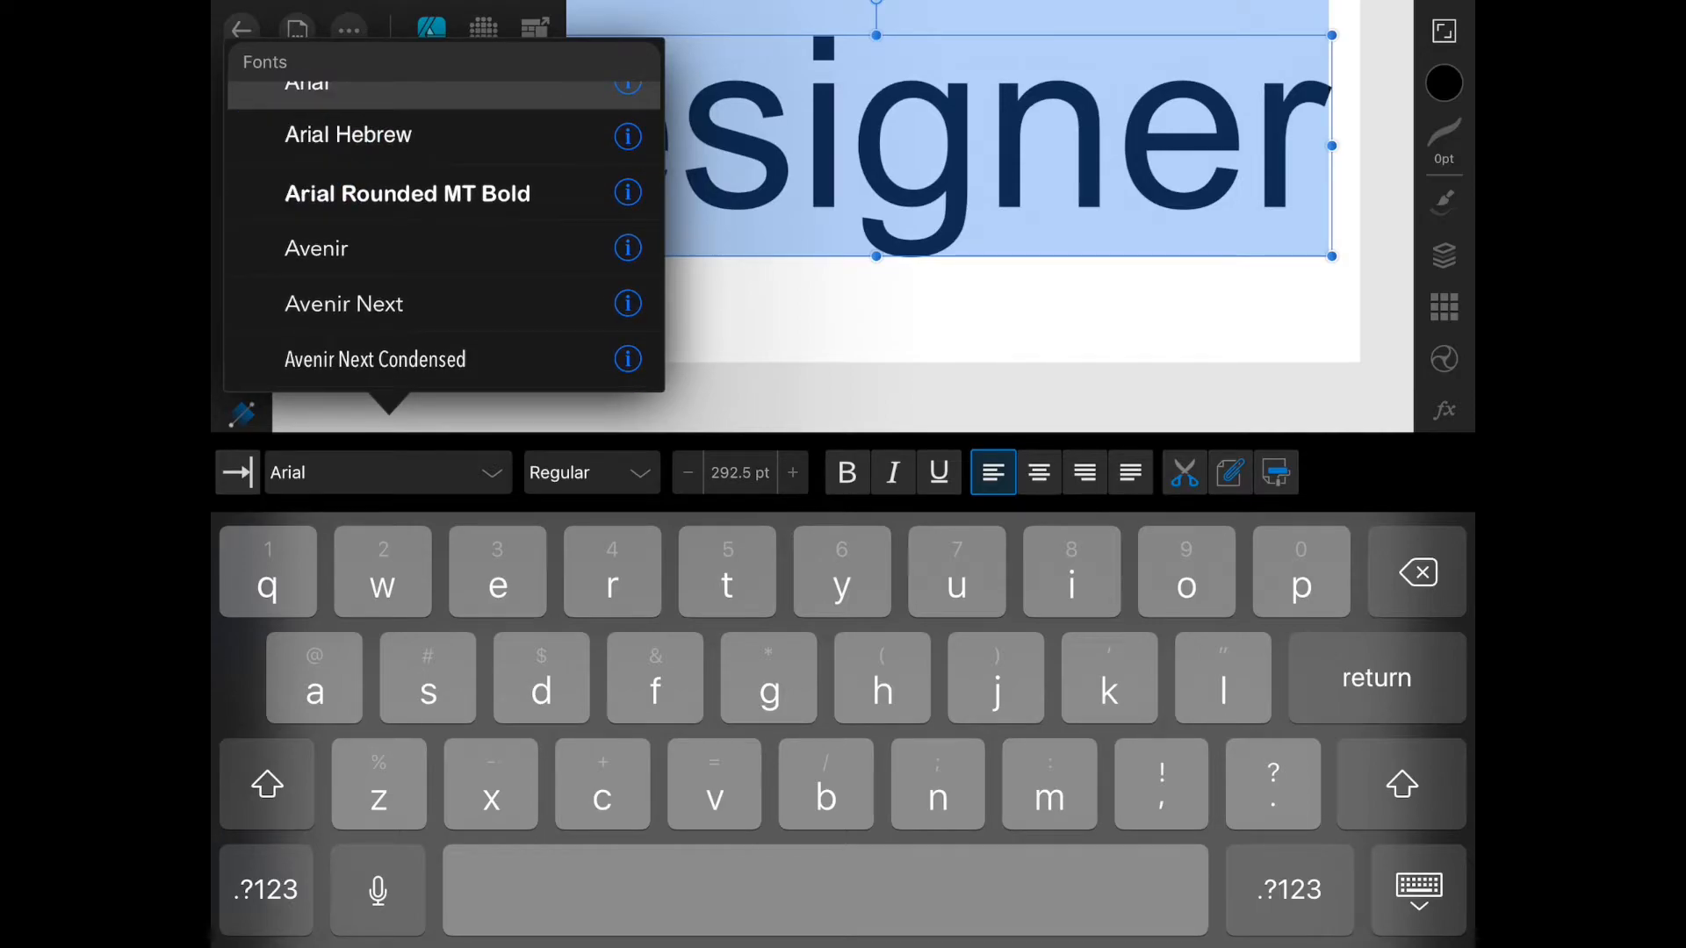
pyautogui.click(376, 359)
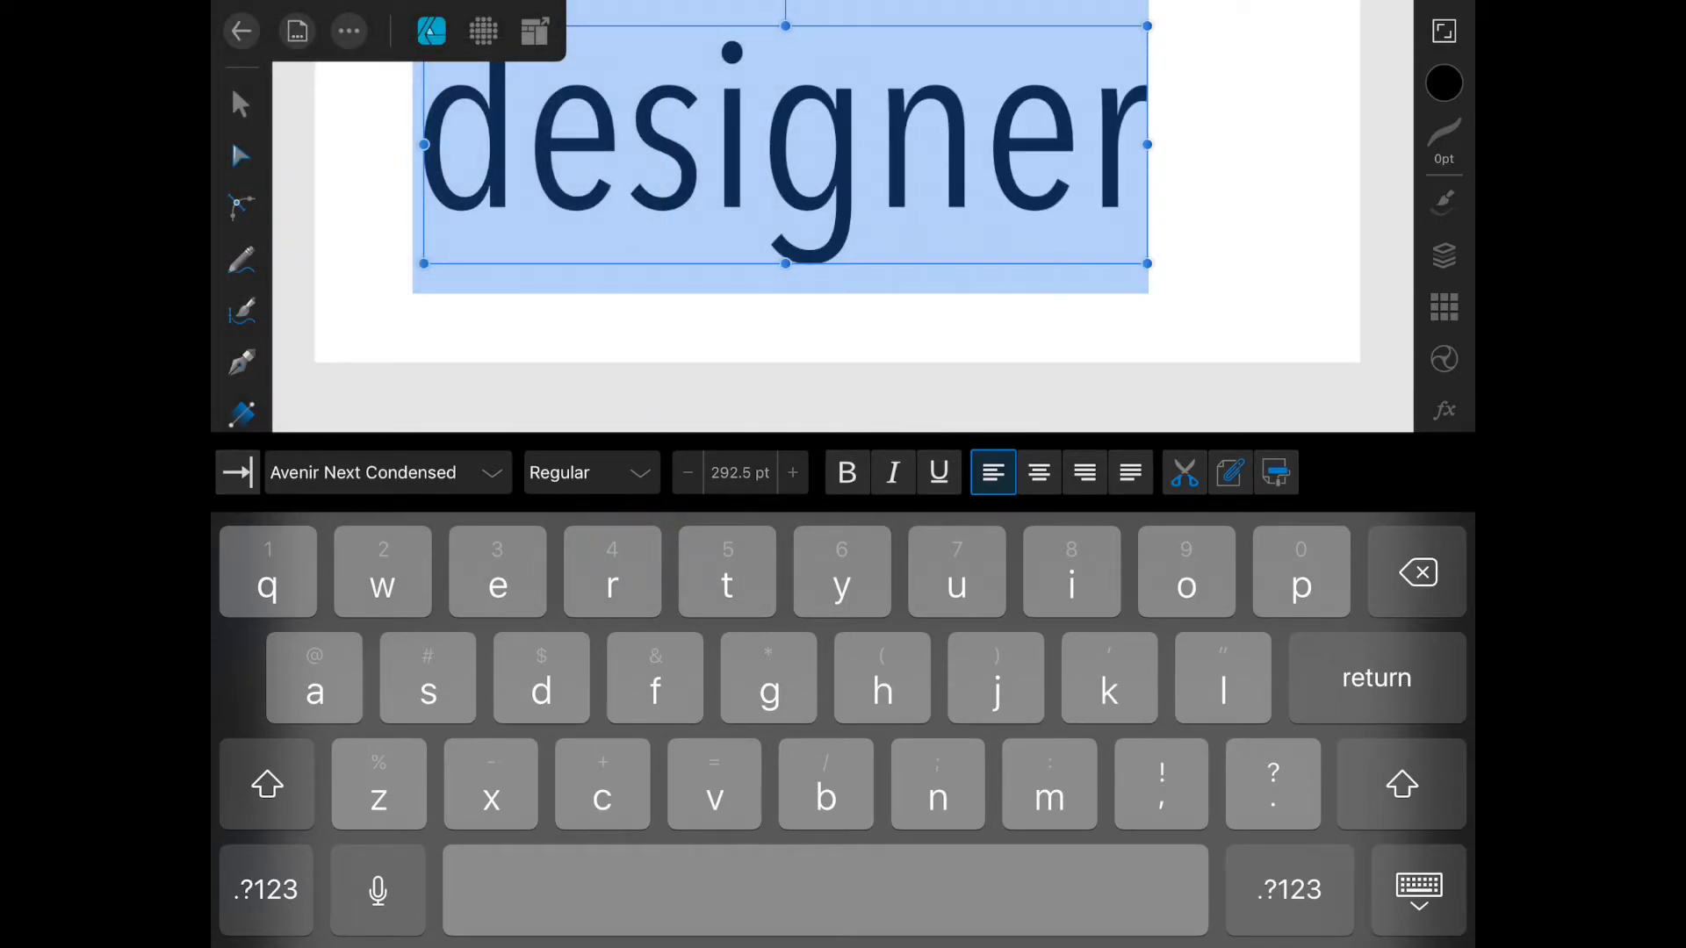
pyautogui.click(590, 473)
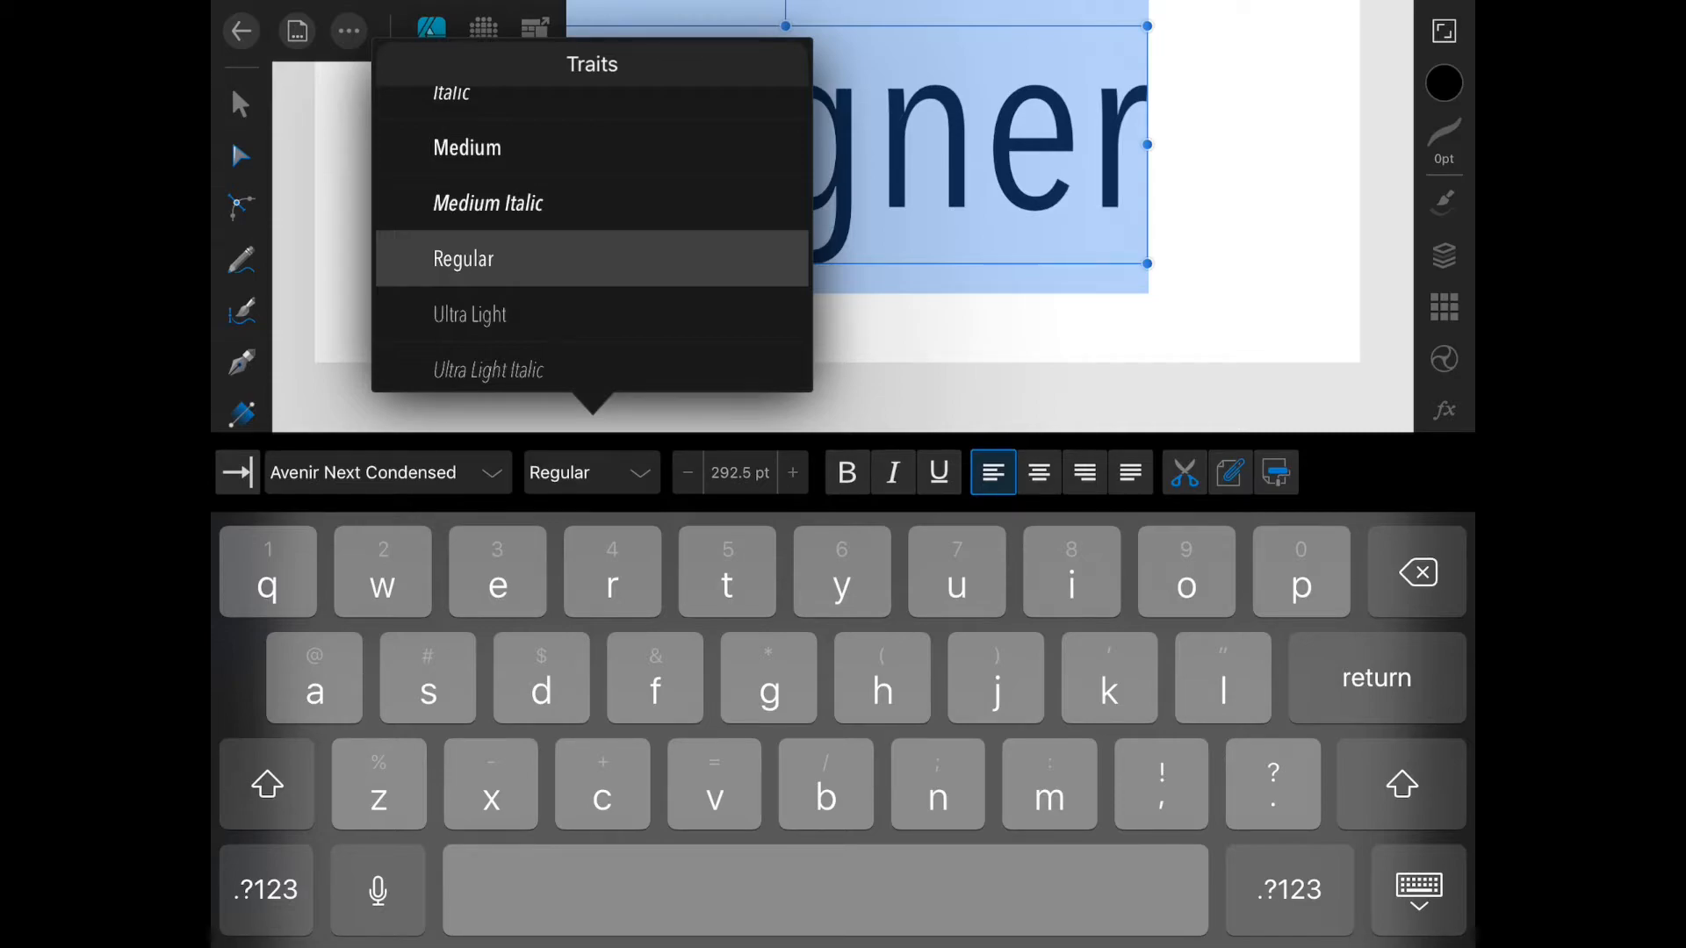
pyautogui.click(486, 204)
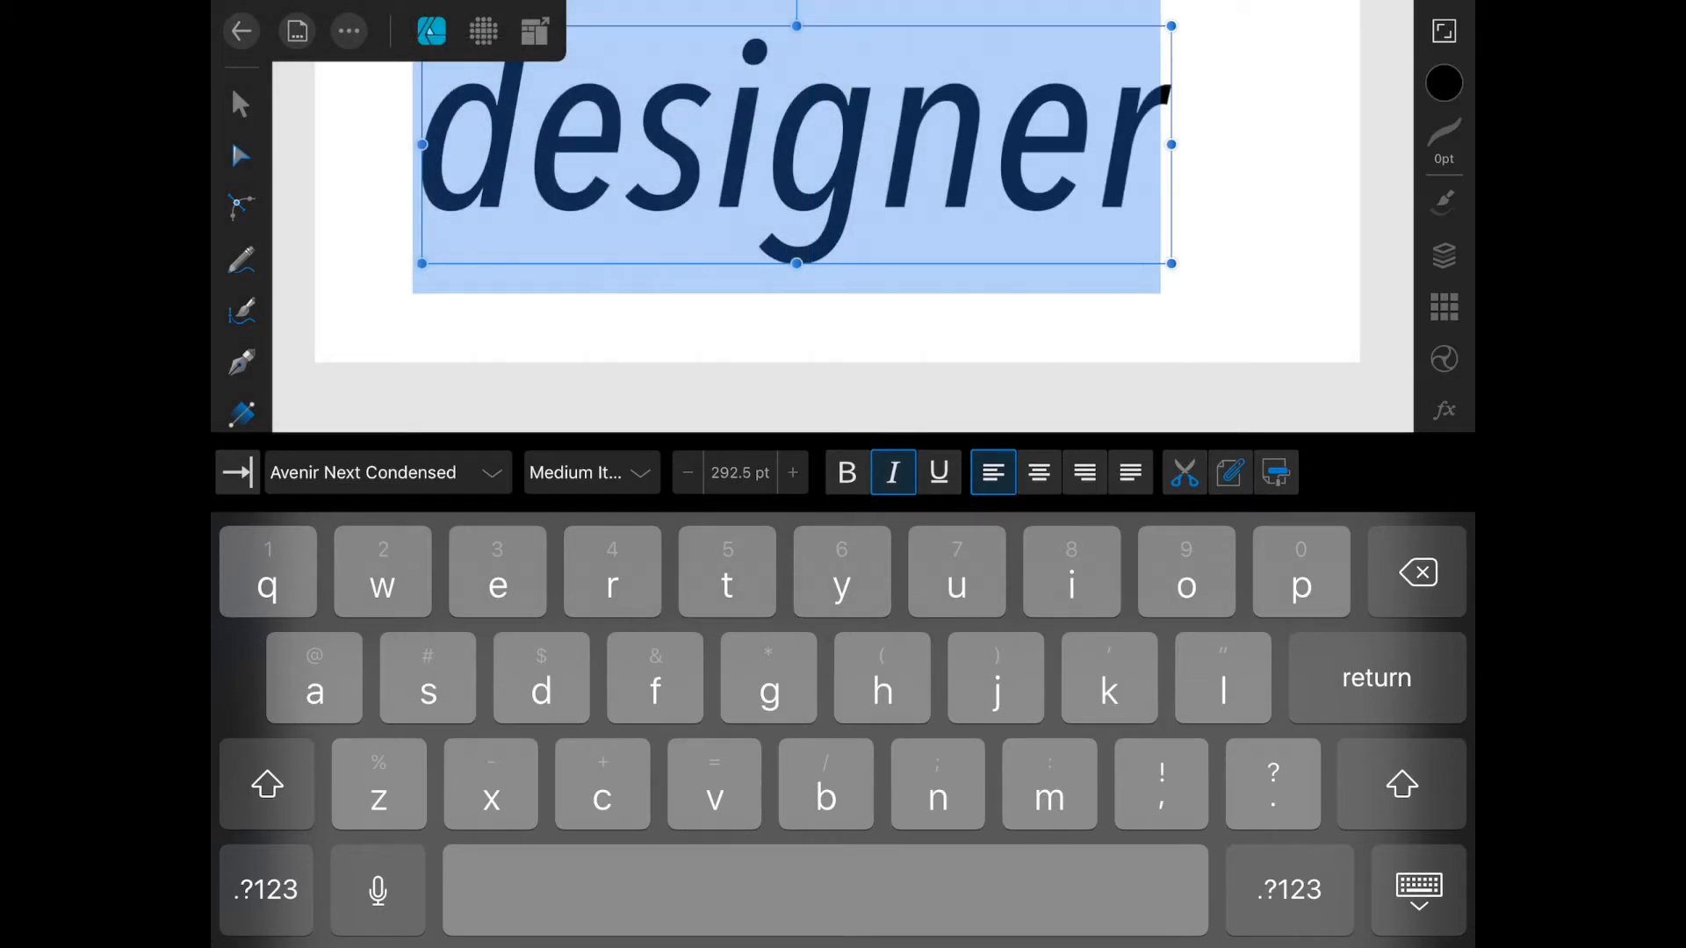